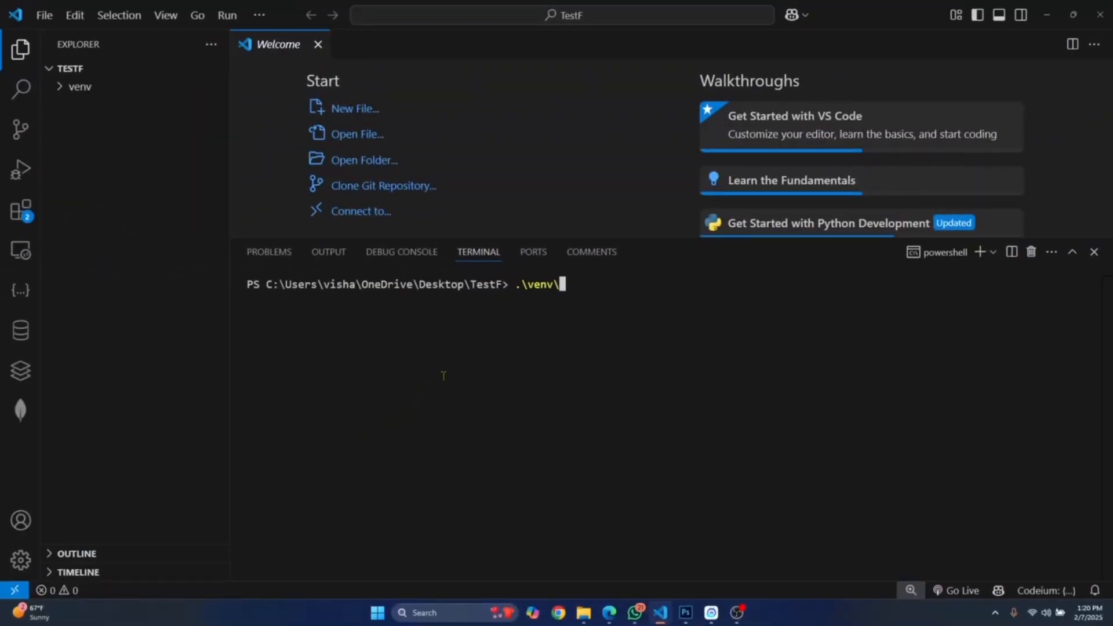
Run .\venv\Scripts\activate in PowerShell, which fails with the scripts-disabled execution-policy error.
{"action": "type", "text": "Scripts\\activate"}
{"action": "key", "text": "Return"}
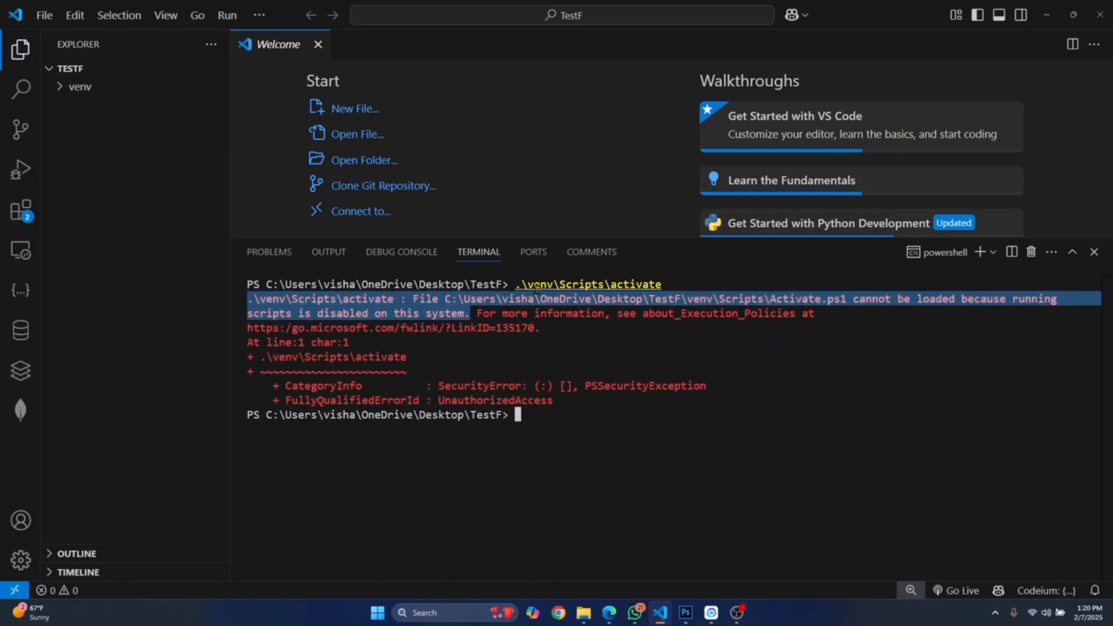
{"action": "mouse_move", "coordinate": [210, 158]}
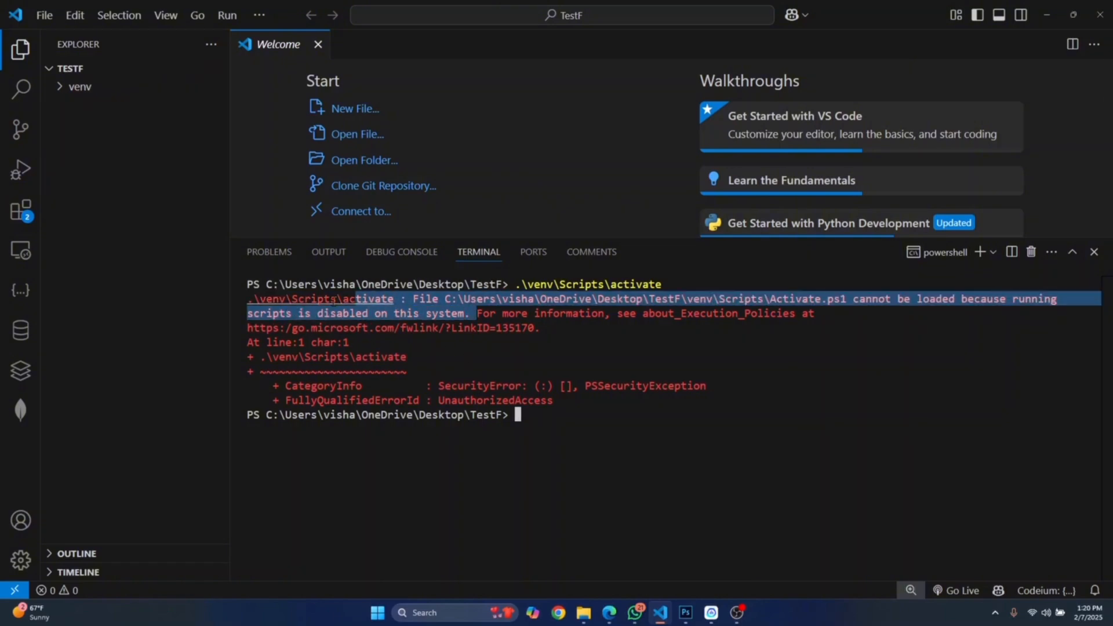
{"action": "left_click", "coordinate": [544, 418]}
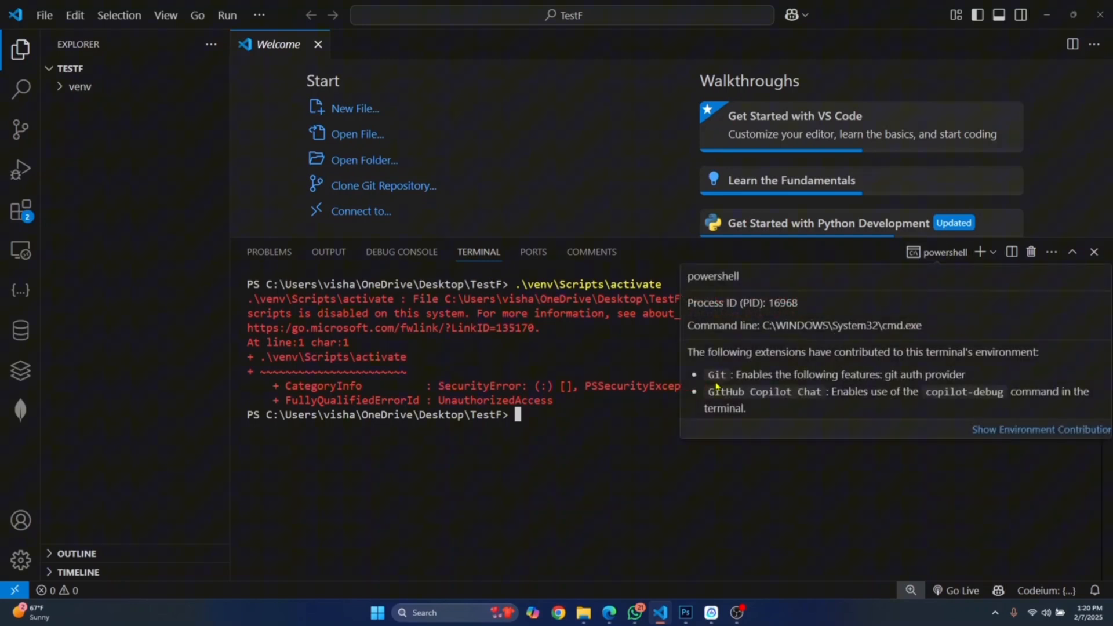
Activate the venv in a new Command Prompt terminal, showing (venv), then return to PowerShell.
{"action": "left_click", "coordinate": [986, 252]}
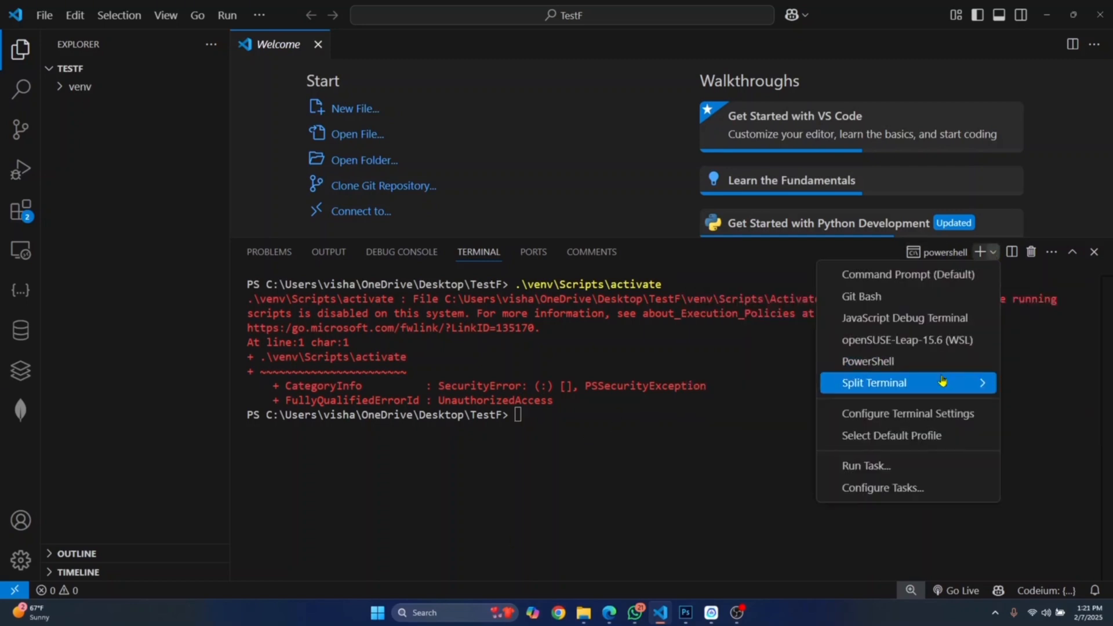
{"action": "left_click", "coordinate": [907, 275]}
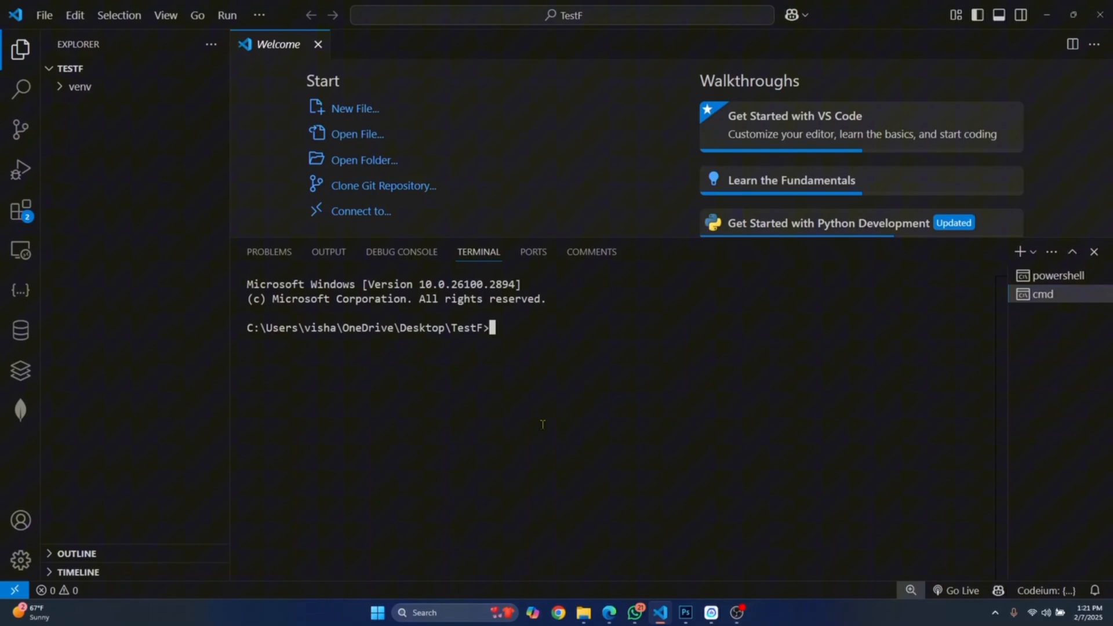
{"action": "type", "text": "venv"}
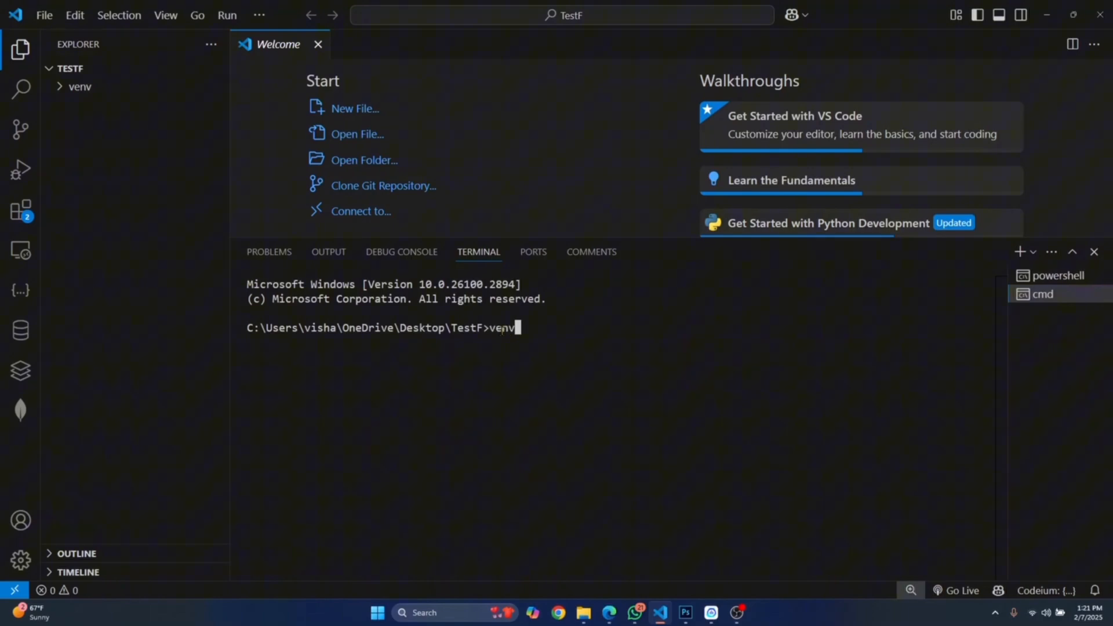
{"action": "type", "text": "\\Scripts"}
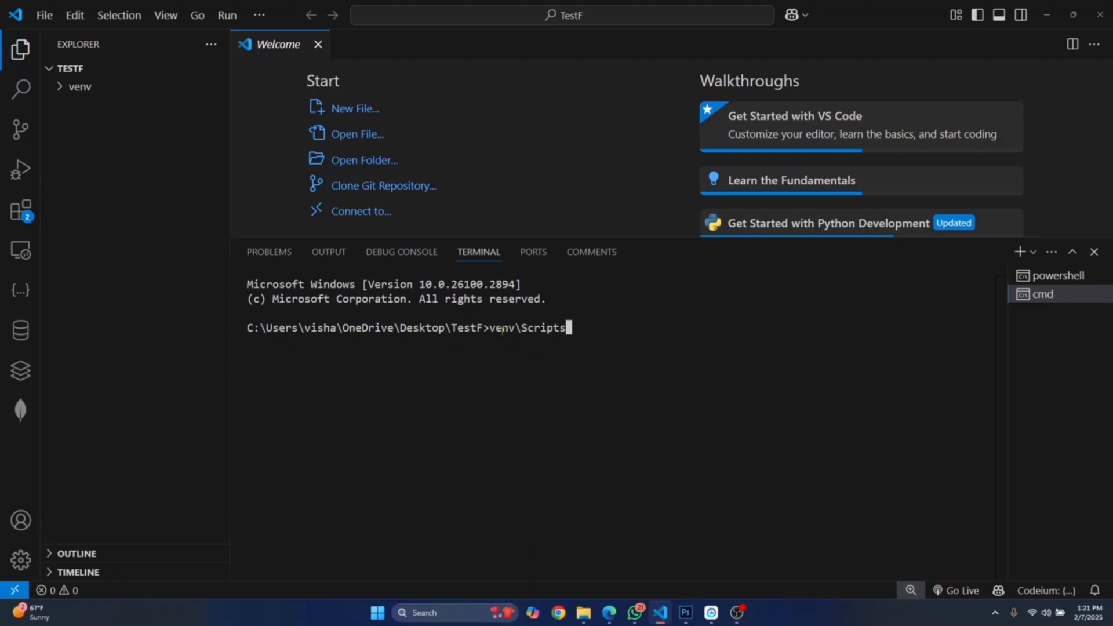
{"action": "key", "text": "Return"}
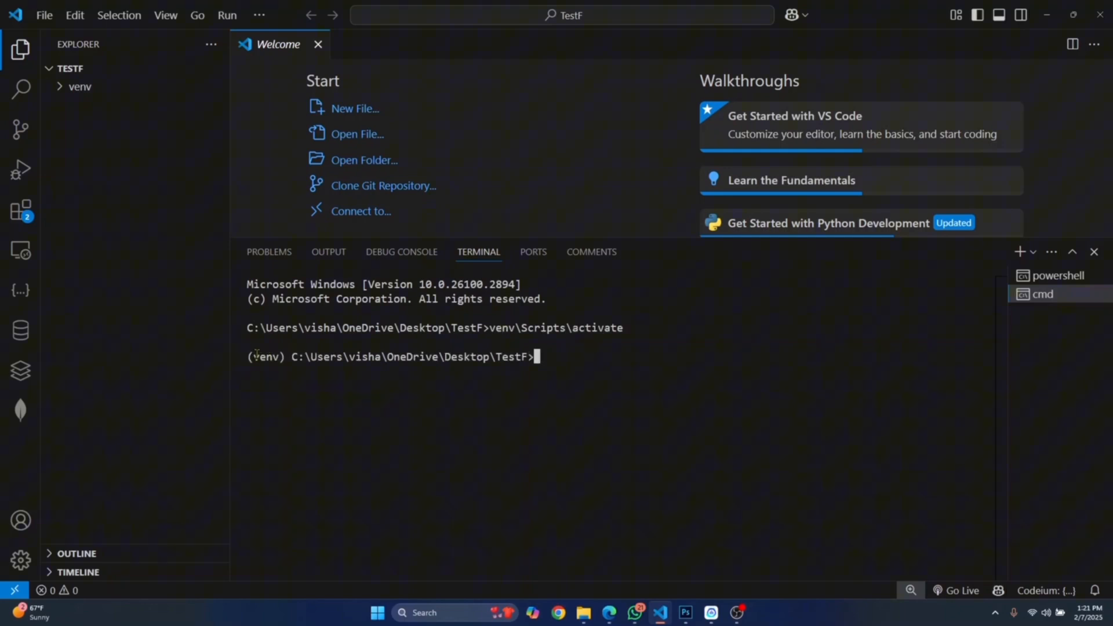
{"action": "double_click", "coordinate": [267, 357]}
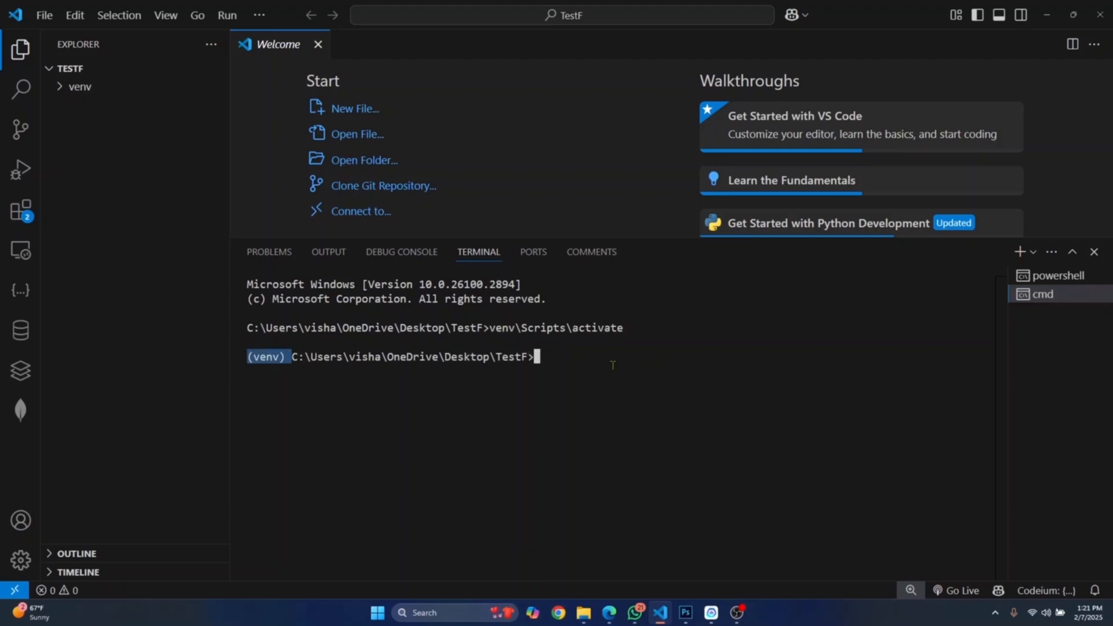
{"action": "left_click", "coordinate": [1058, 275]}
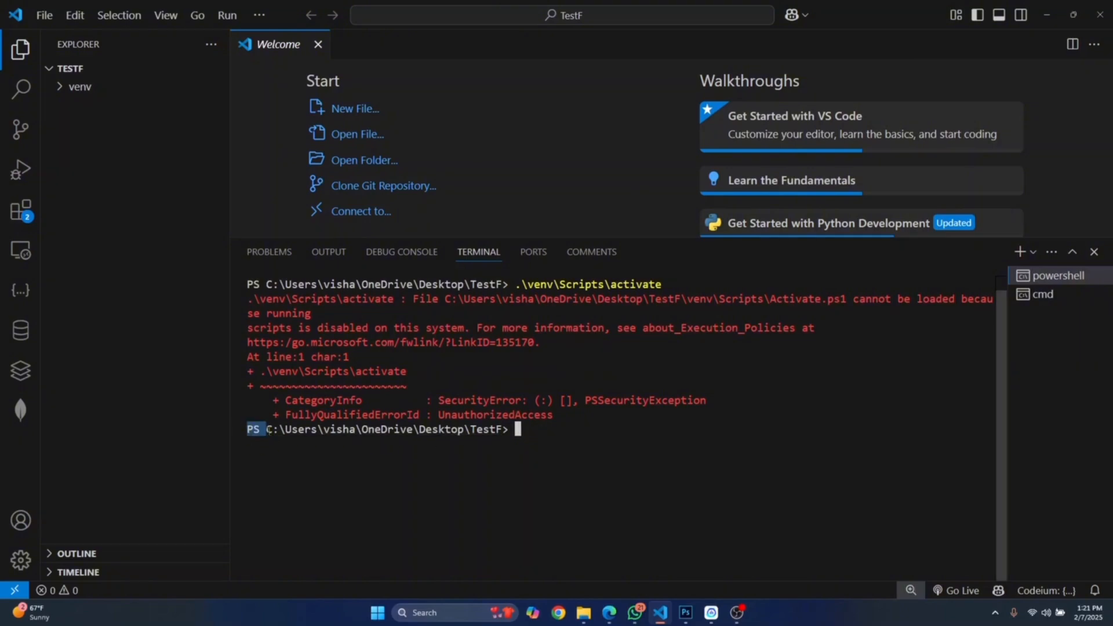
{"action": "mouse_move", "coordinate": [566, 443]}
{"action": "type", "text": "cmd"}
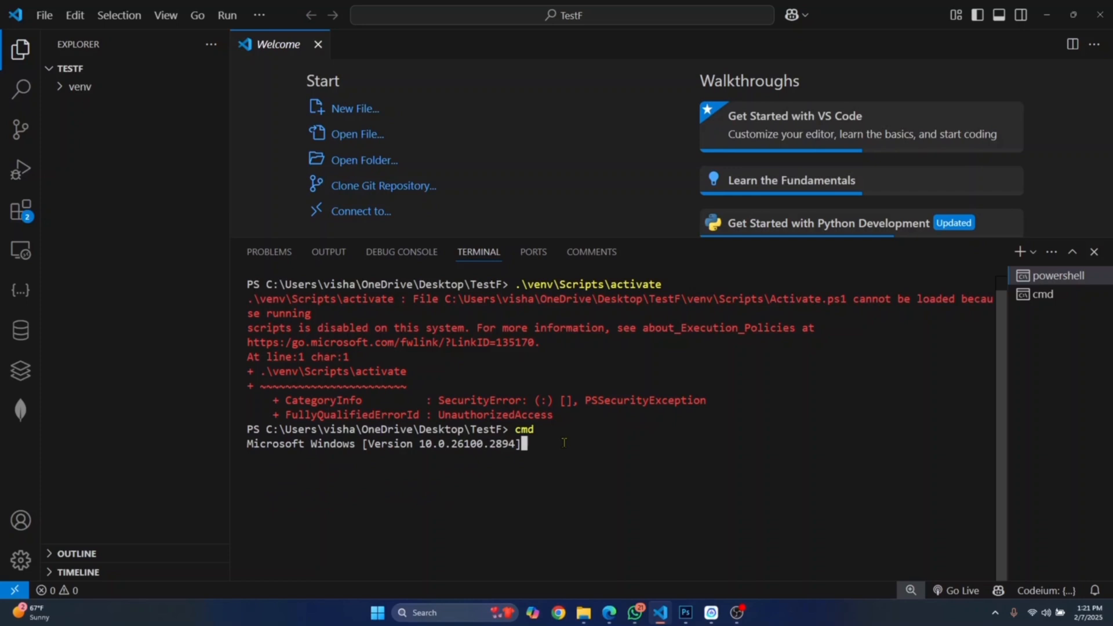
Switch the PowerShell session to cmd and run venv\Scripts\activate for a (venv) prompt.
{"action": "key", "text": "Return"}
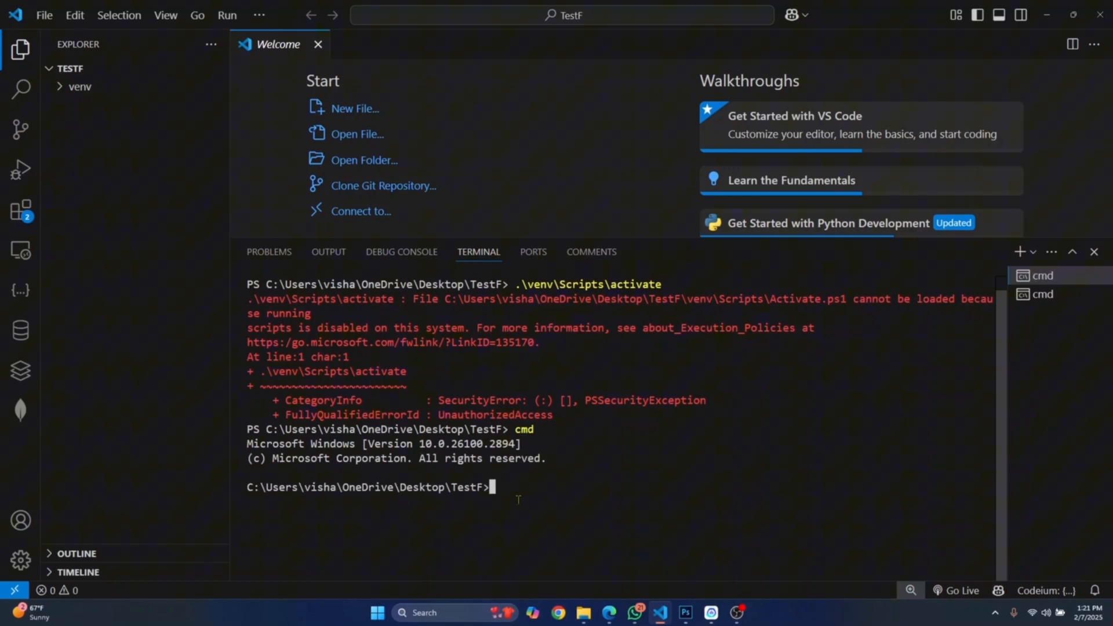
{"action": "type", "text": "venv\\"}
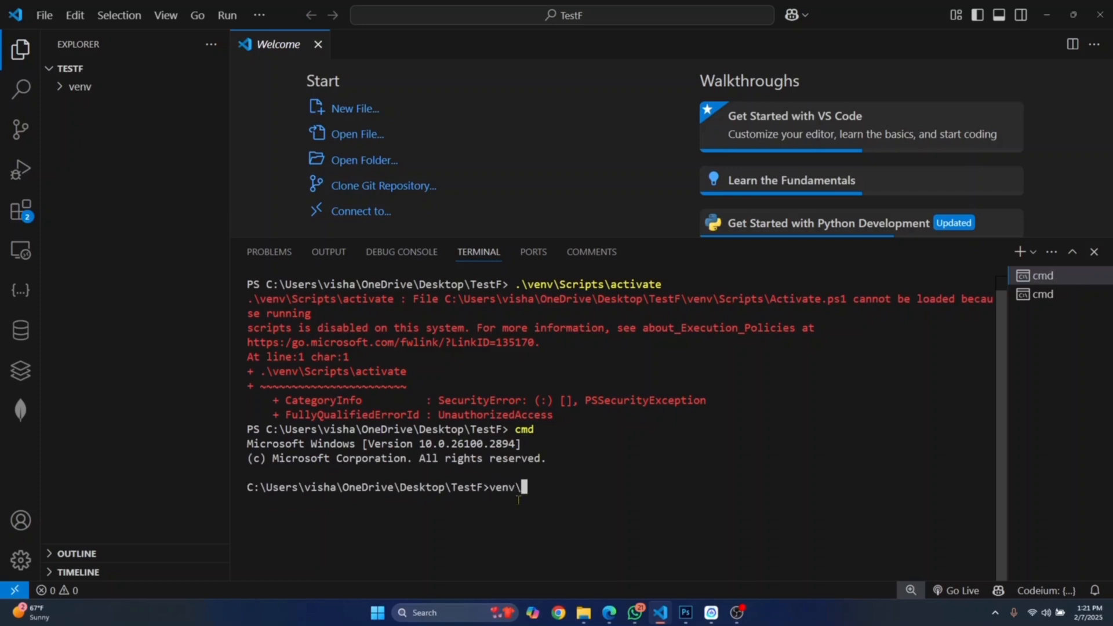
{"action": "type", "text": "Scripts\\activa"}
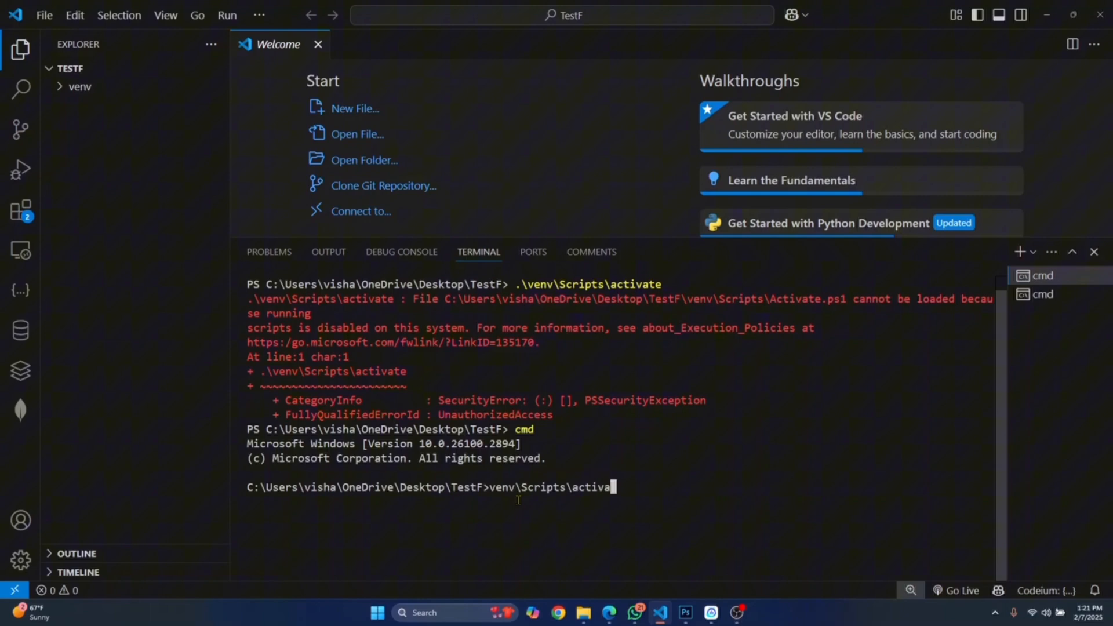
{"action": "key", "text": "Return"}
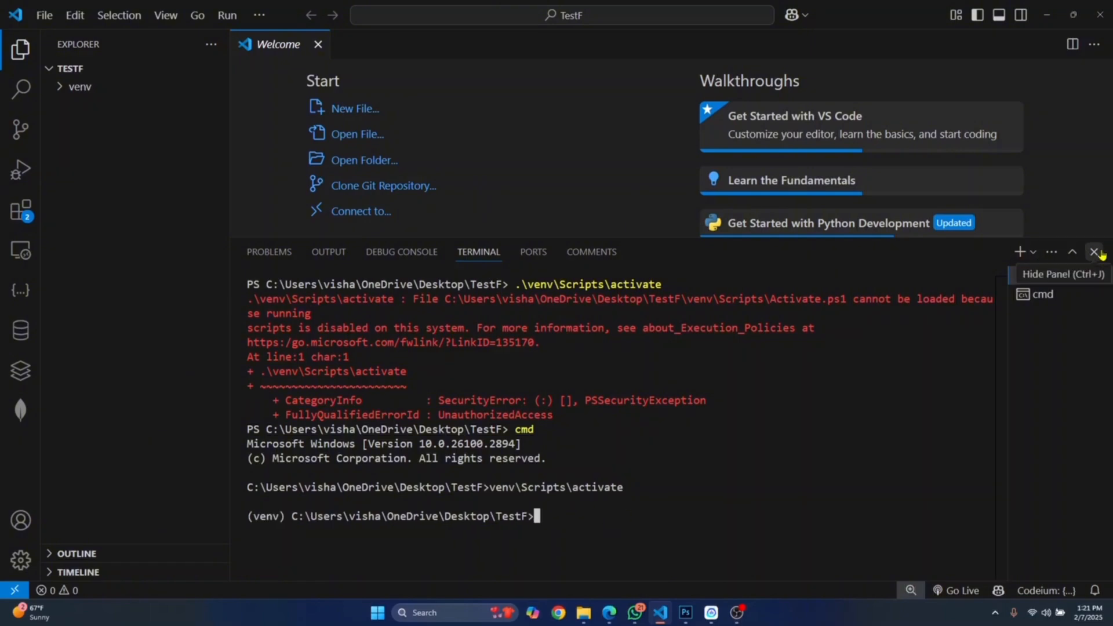
Hide and restore the terminal panel, then pick a default profile for a fresh Command Prompt.
{"action": "left_click", "coordinate": [259, 15]}
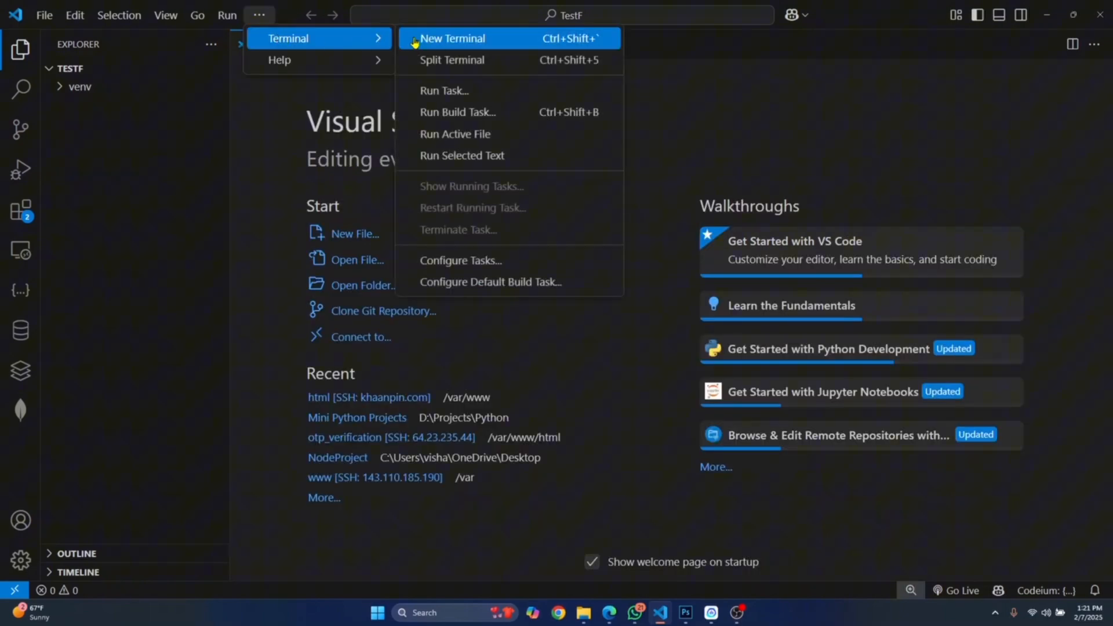
{"action": "left_click", "coordinate": [452, 38]}
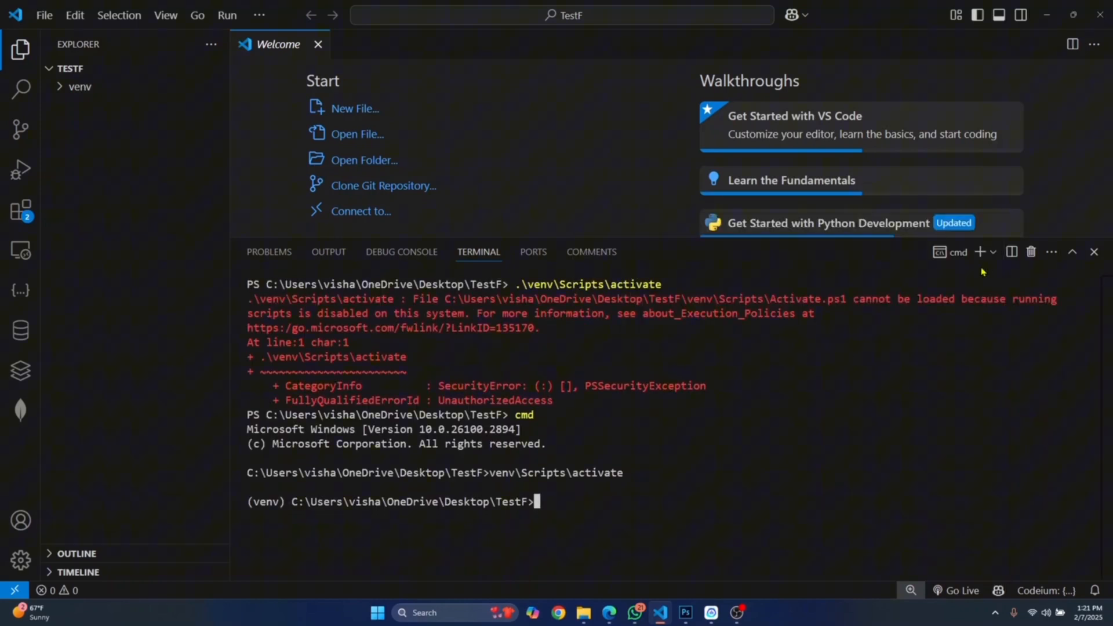
{"action": "mouse_move", "coordinate": [992, 253]}
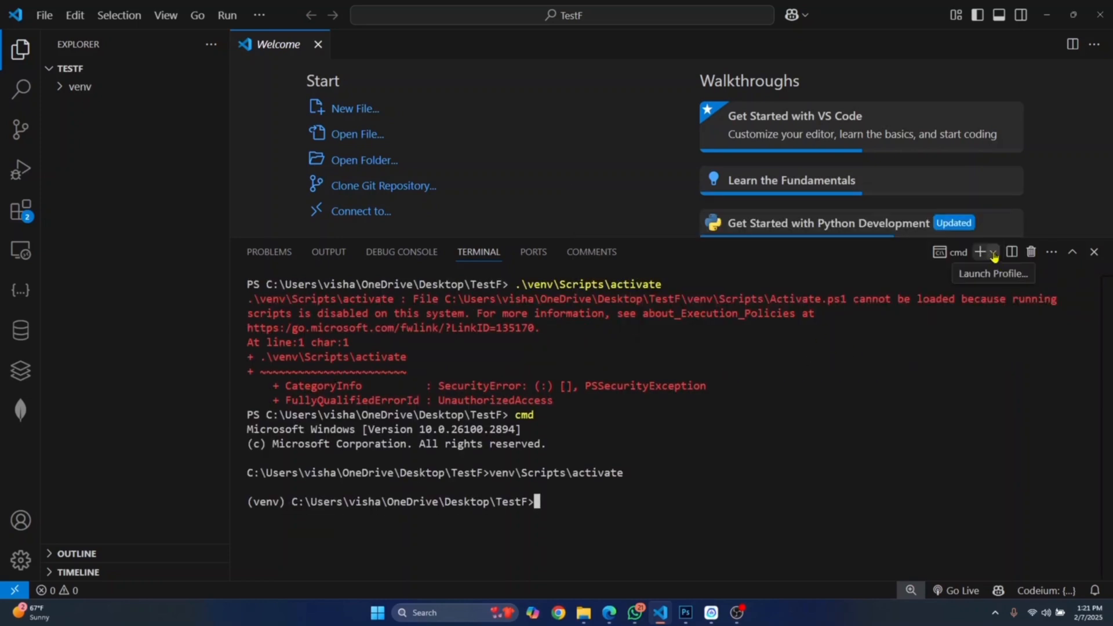
{"action": "left_click", "coordinate": [993, 252]}
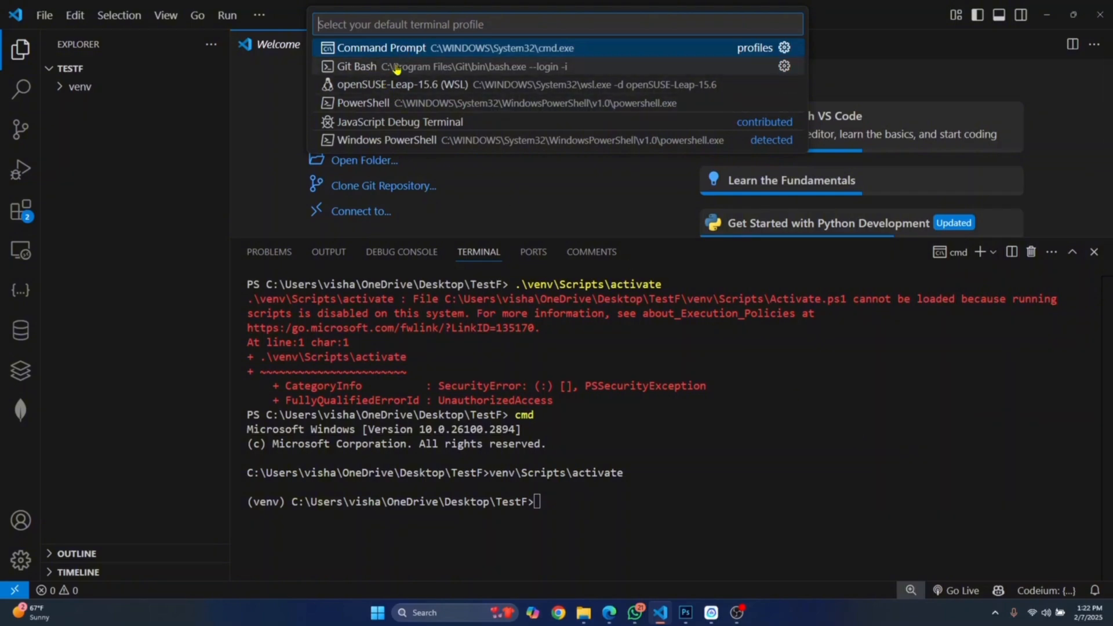
{"action": "mouse_move", "coordinate": [426, 84]}
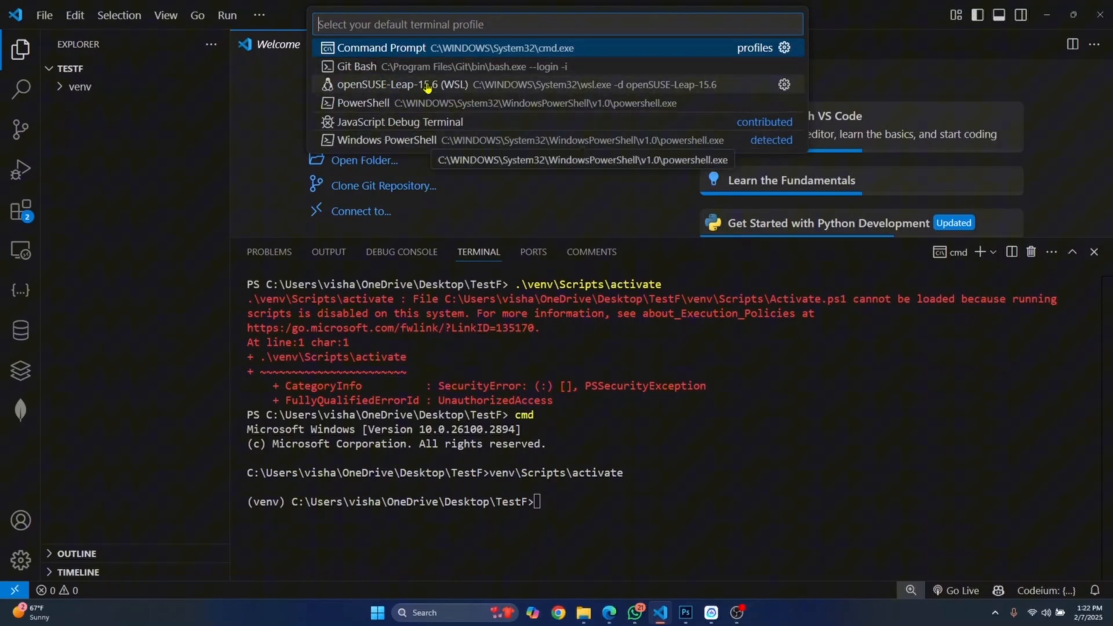
{"action": "left_click", "coordinate": [259, 14]}
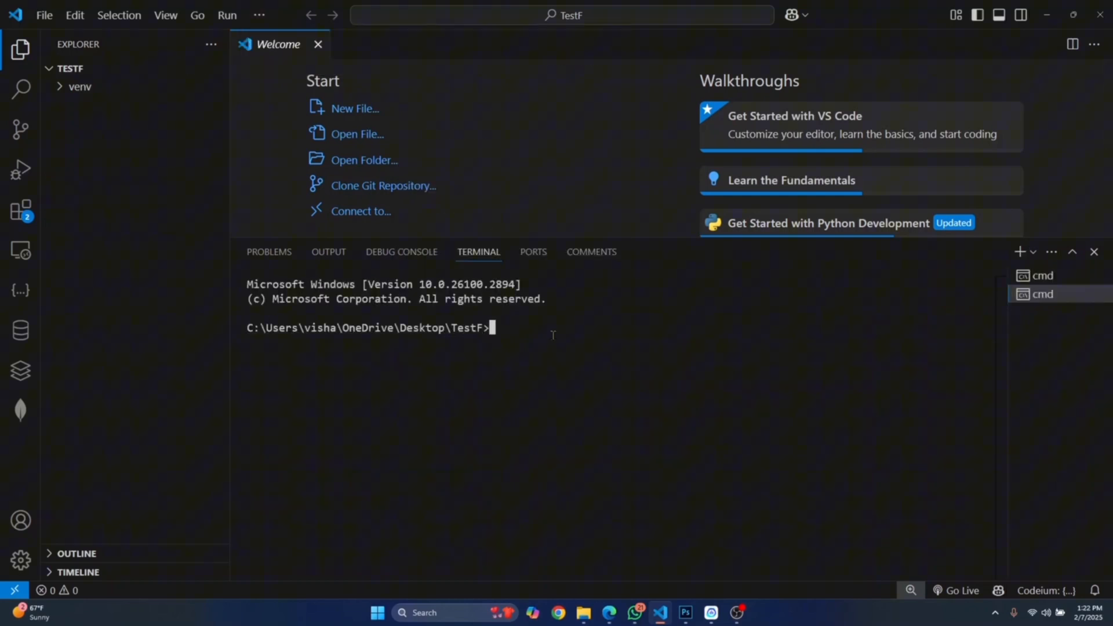
{"action": "mouse_move", "coordinate": [613, 332]}
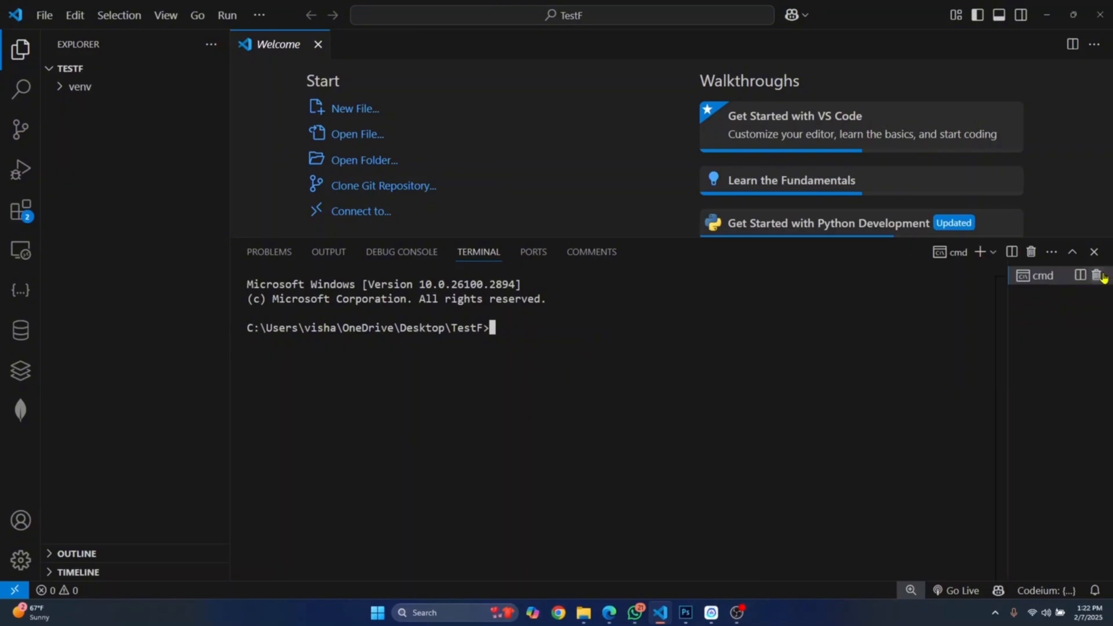
Kill the Command Prompt terminal, open a new PowerShell terminal, and rerun .\venv\Scripts\activate.
{"action": "left_click", "coordinate": [259, 15]}
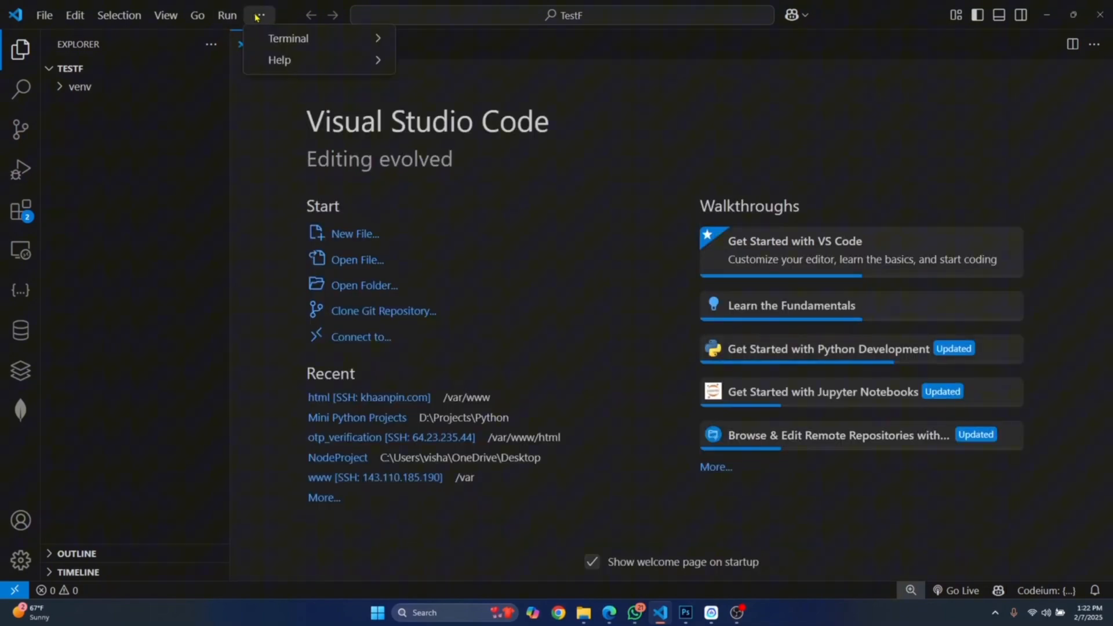
{"action": "left_click", "coordinate": [288, 38]}
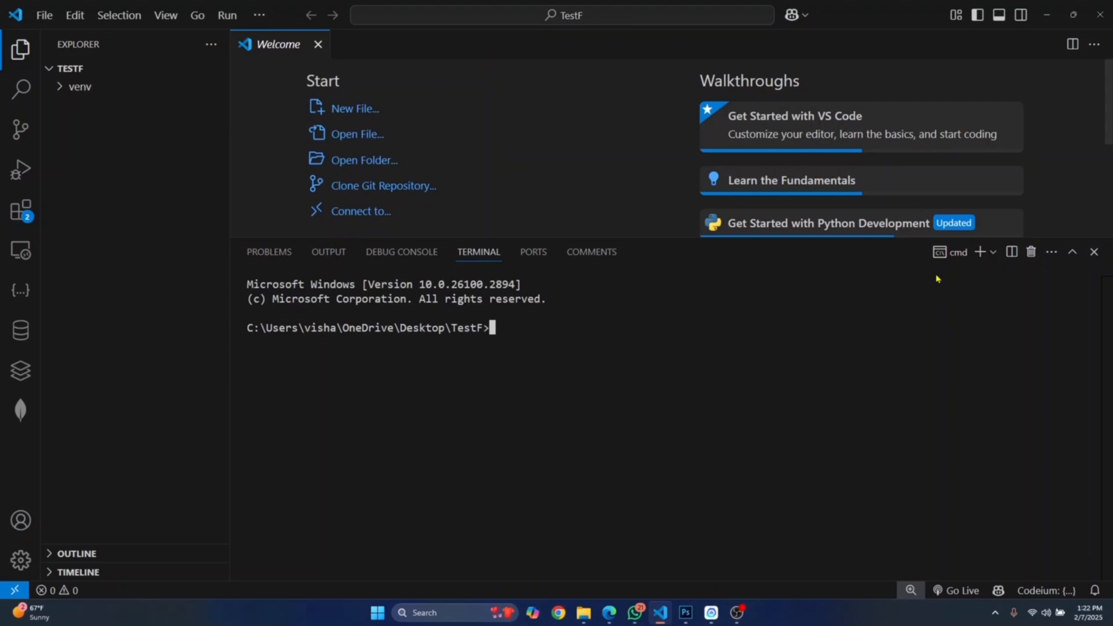
{"action": "left_click", "coordinate": [993, 252]}
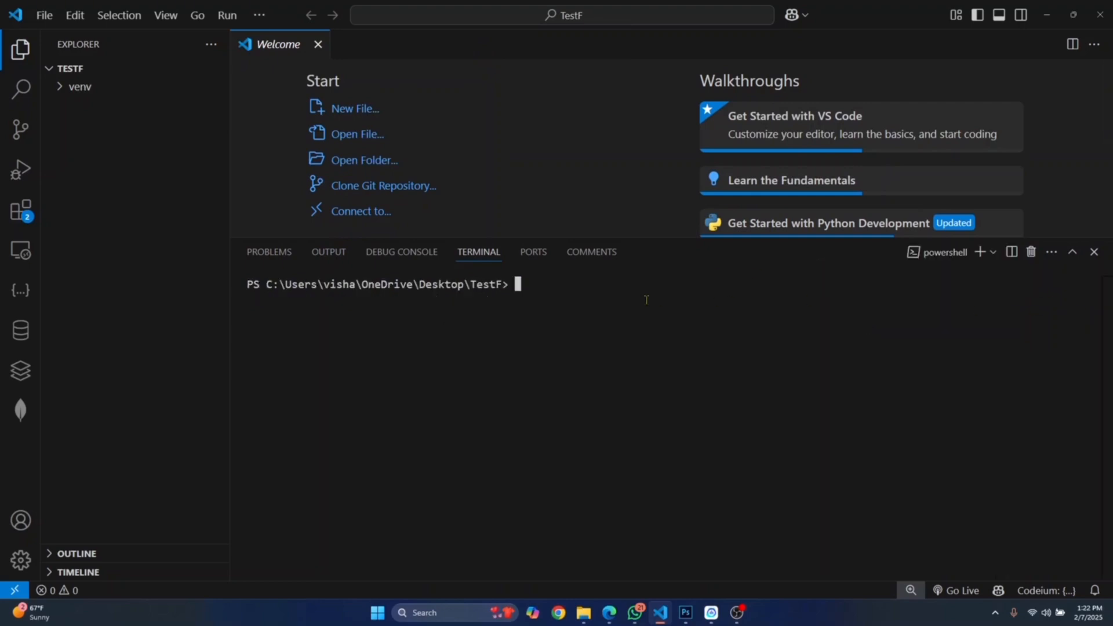
{"action": "type", "text": ".\\venv\\Scripts\\activate"}
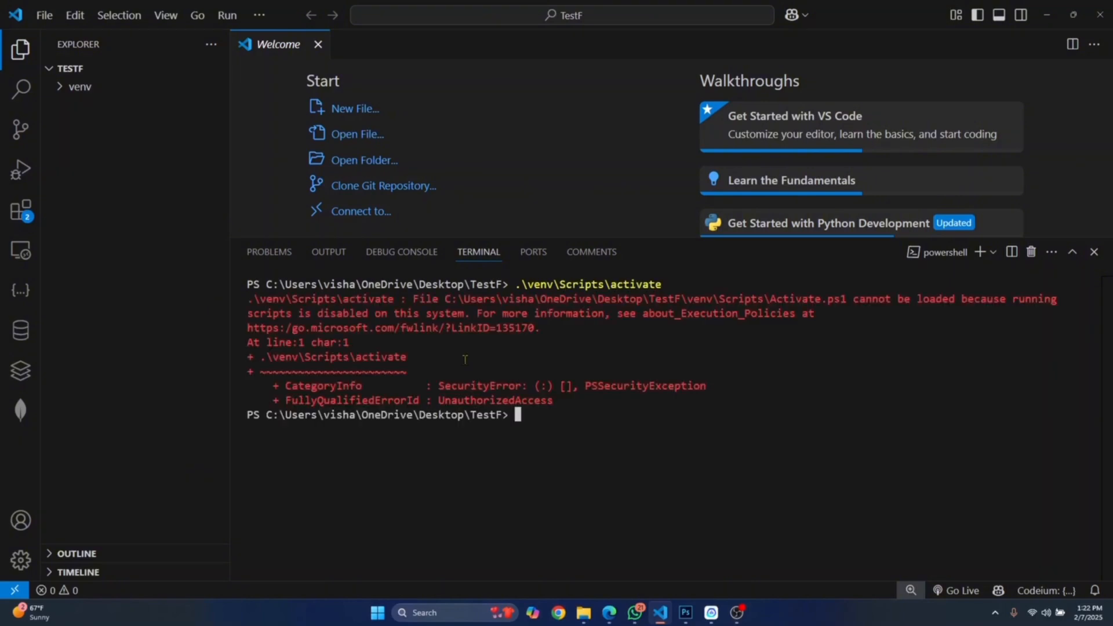
{"action": "mouse_move", "coordinate": [601, 477]}
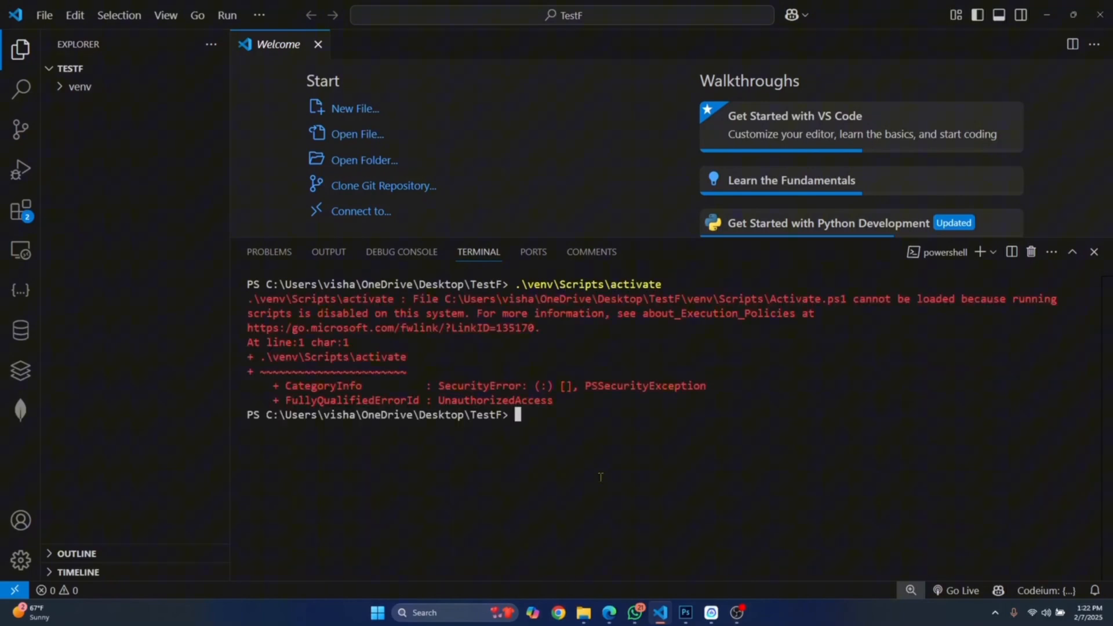
Run Set-ExecutionPolicy -Scope Process -ExecutionPolicy Bypass, recalling the command to fix its typo.
{"action": "type", "text": "set"}
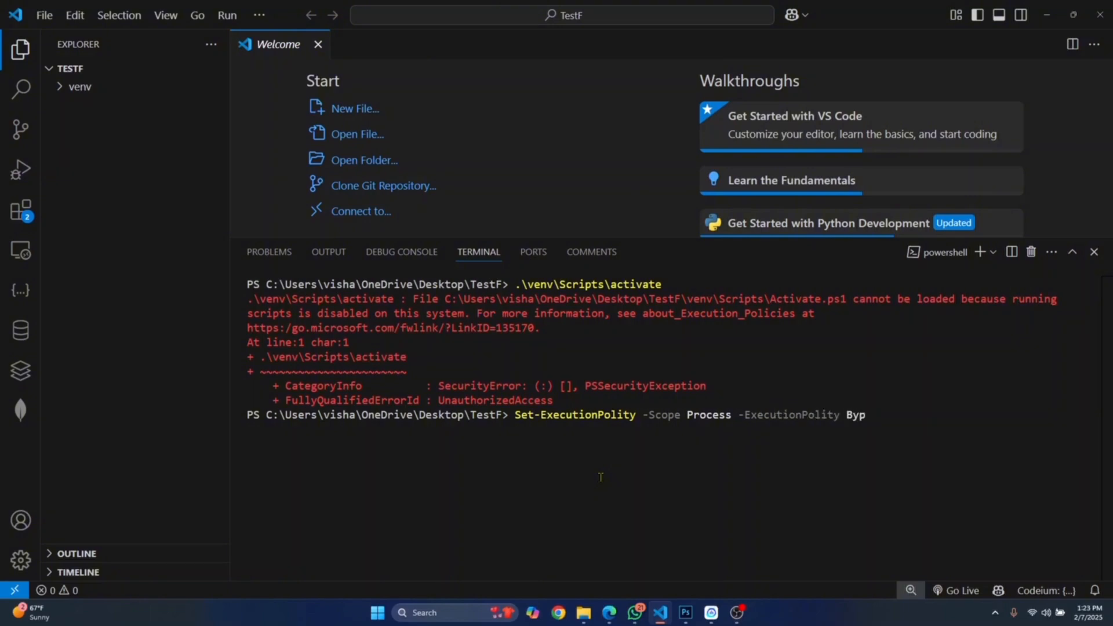
{"action": "key", "text": "Return"}
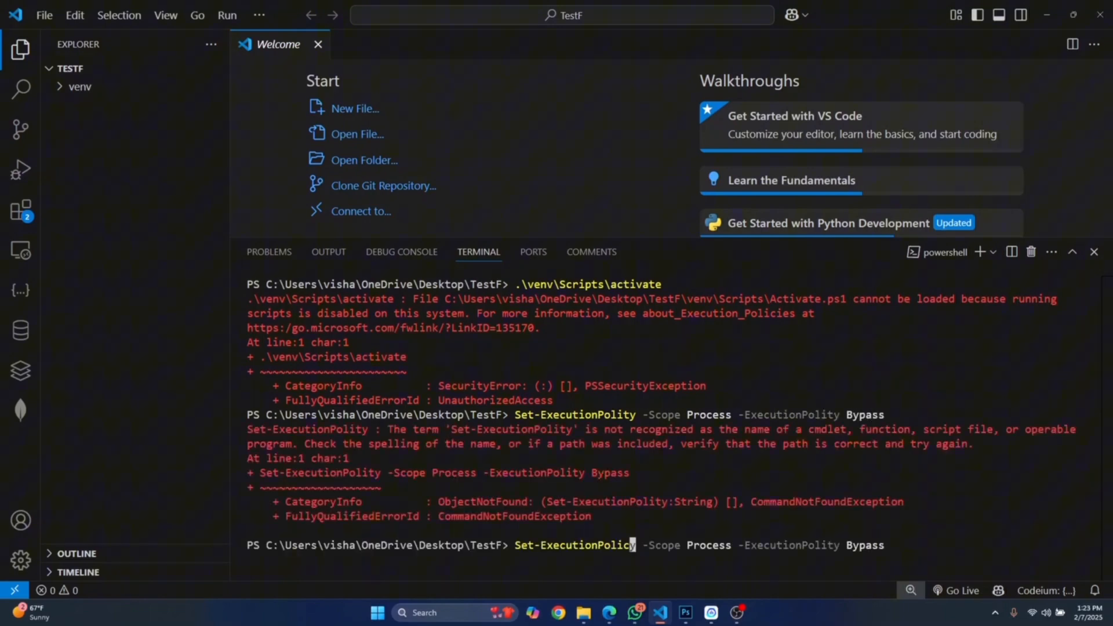
{"action": "key", "text": "Return"}
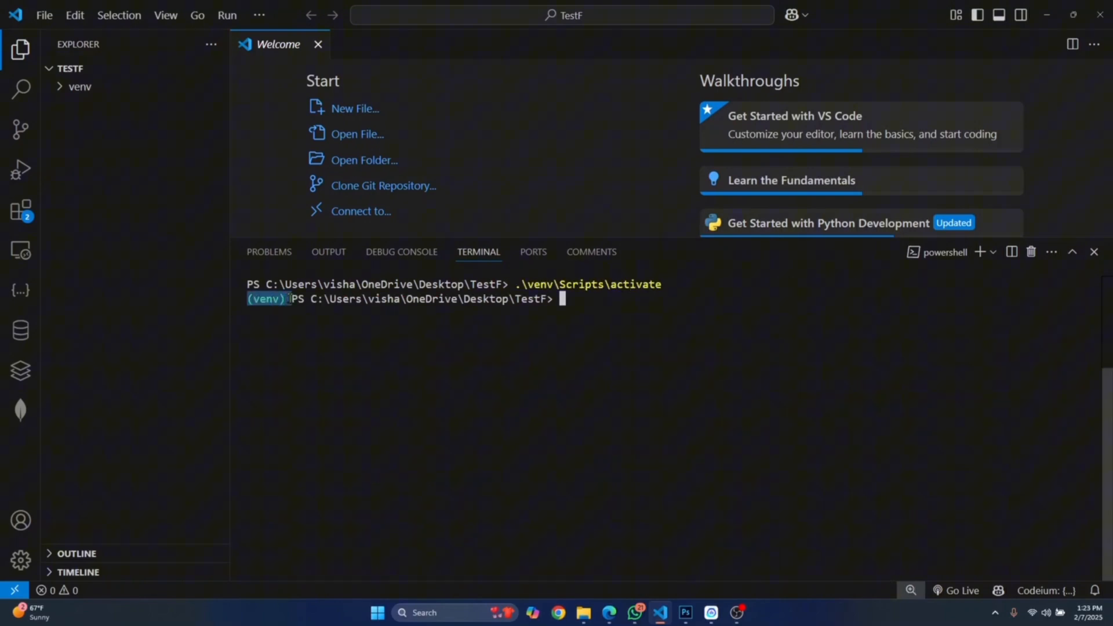
{"action": "mouse_move", "coordinate": [91, 99]}
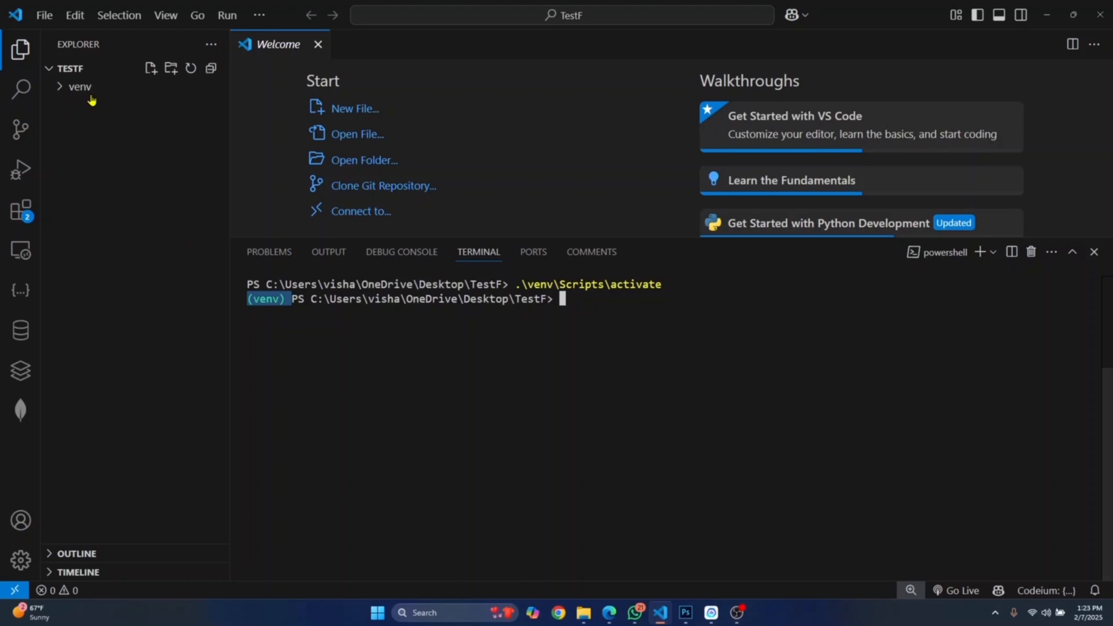